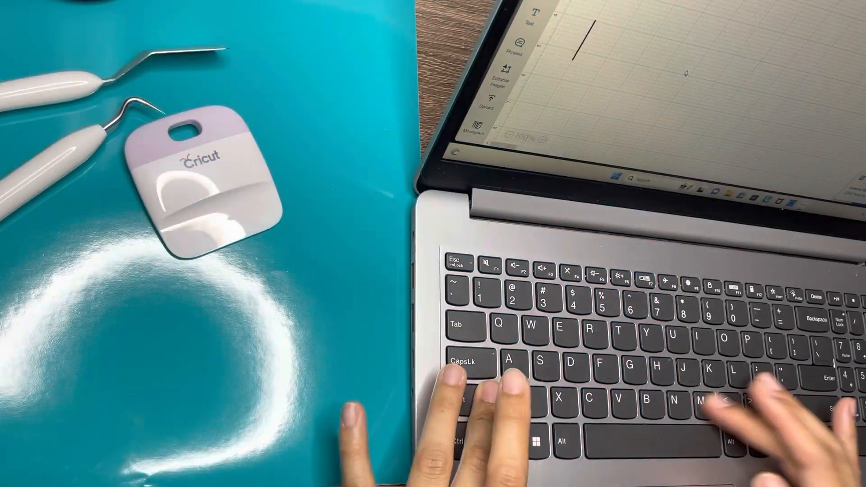
type("Marcus")
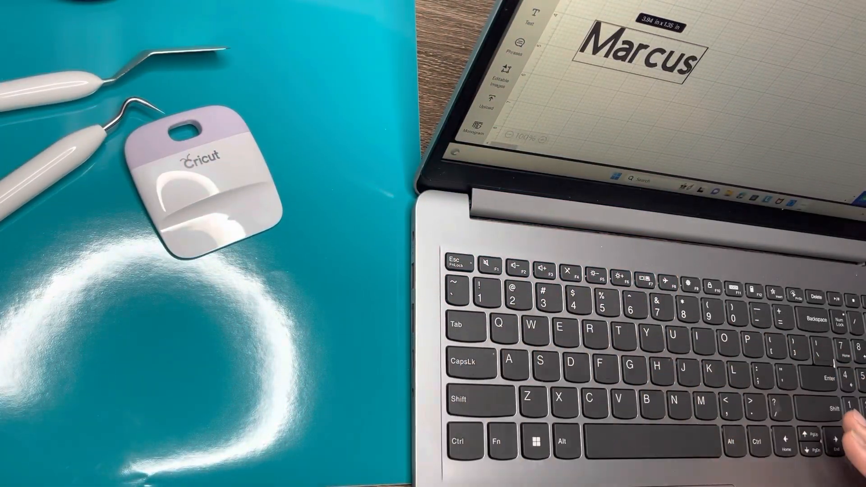